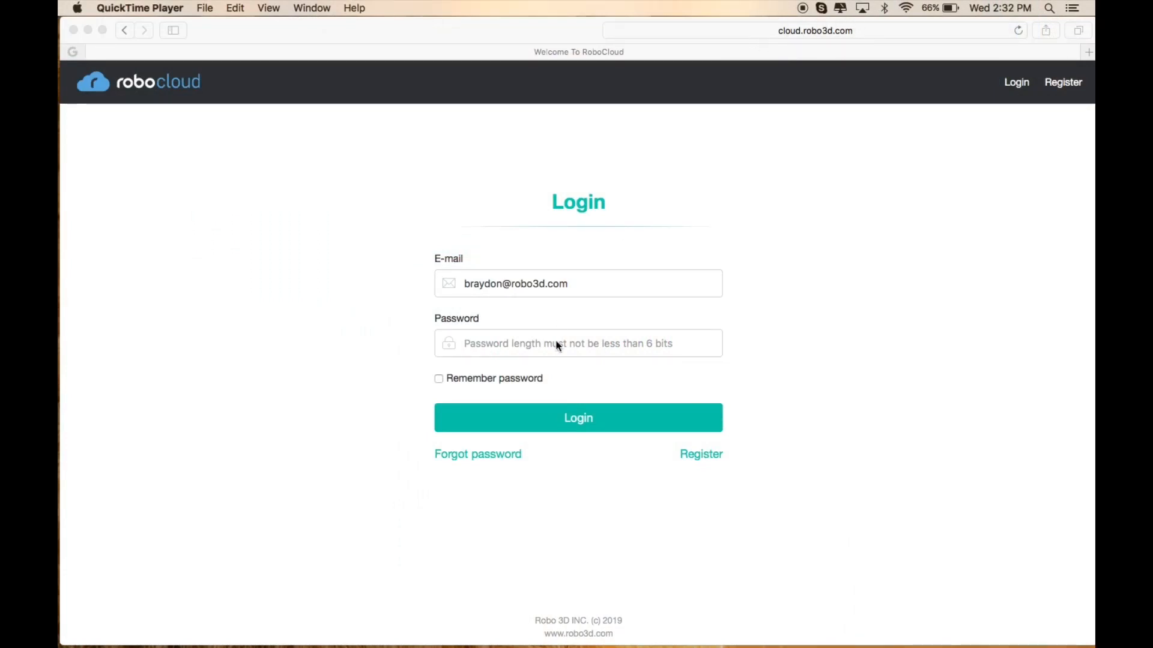
# Step: Log into RoboCloud and view the My Printer list, currently empty
pyautogui.click(578, 418)
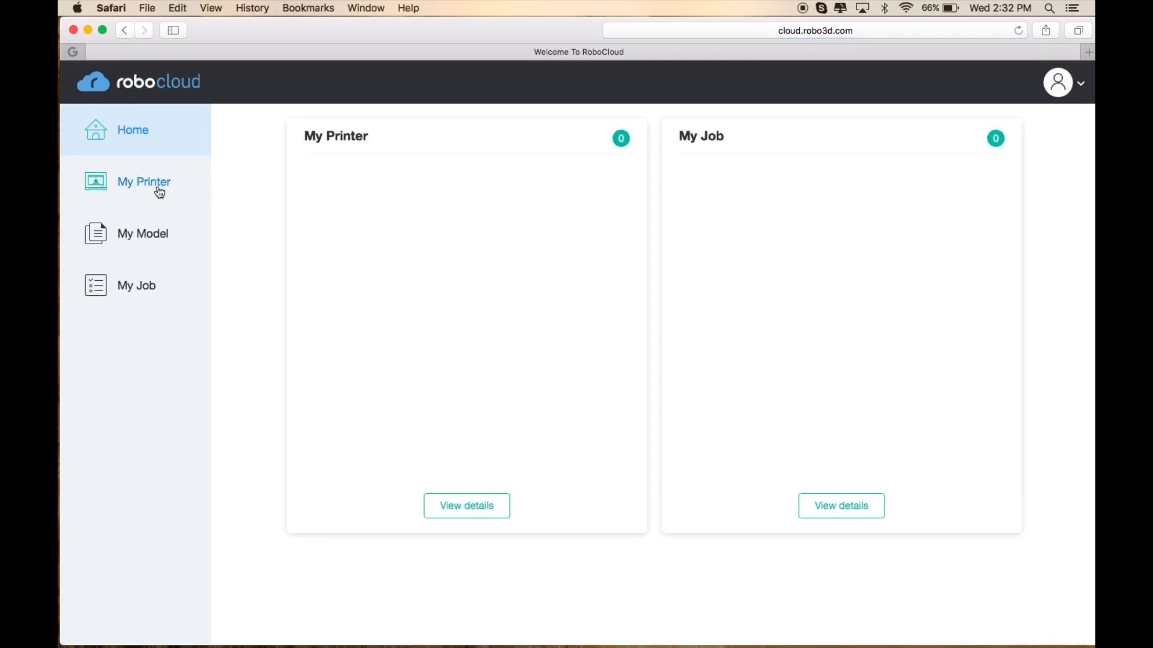
pyautogui.click(144, 183)
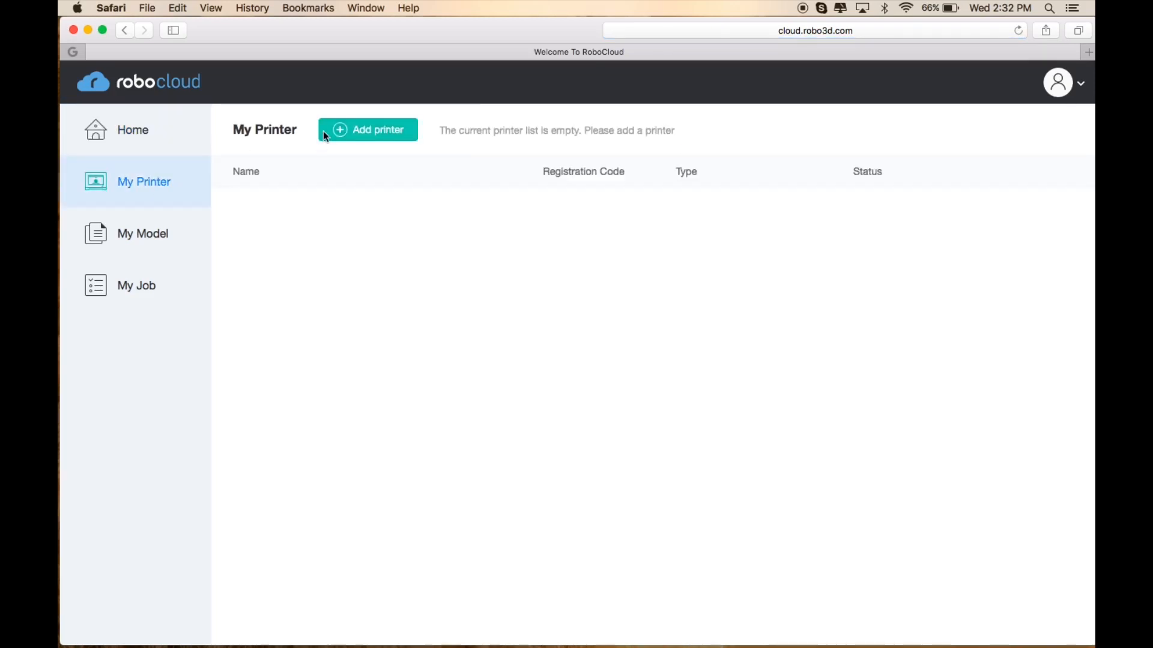
pyautogui.click(367, 130)
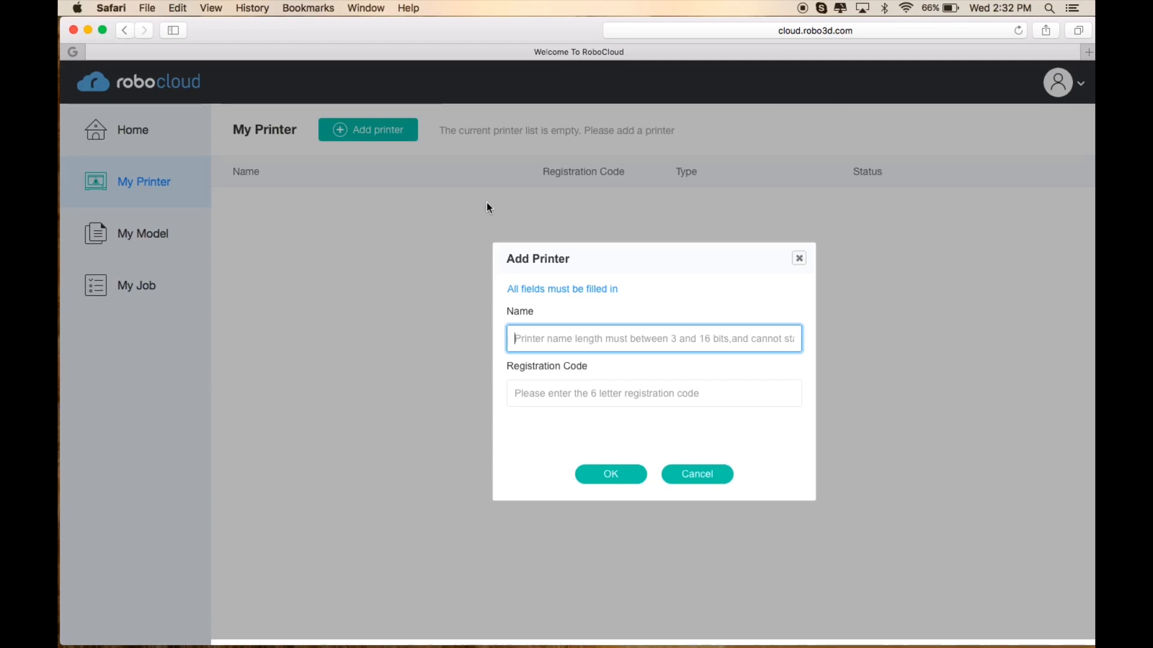
pyautogui.write('Robo E3')
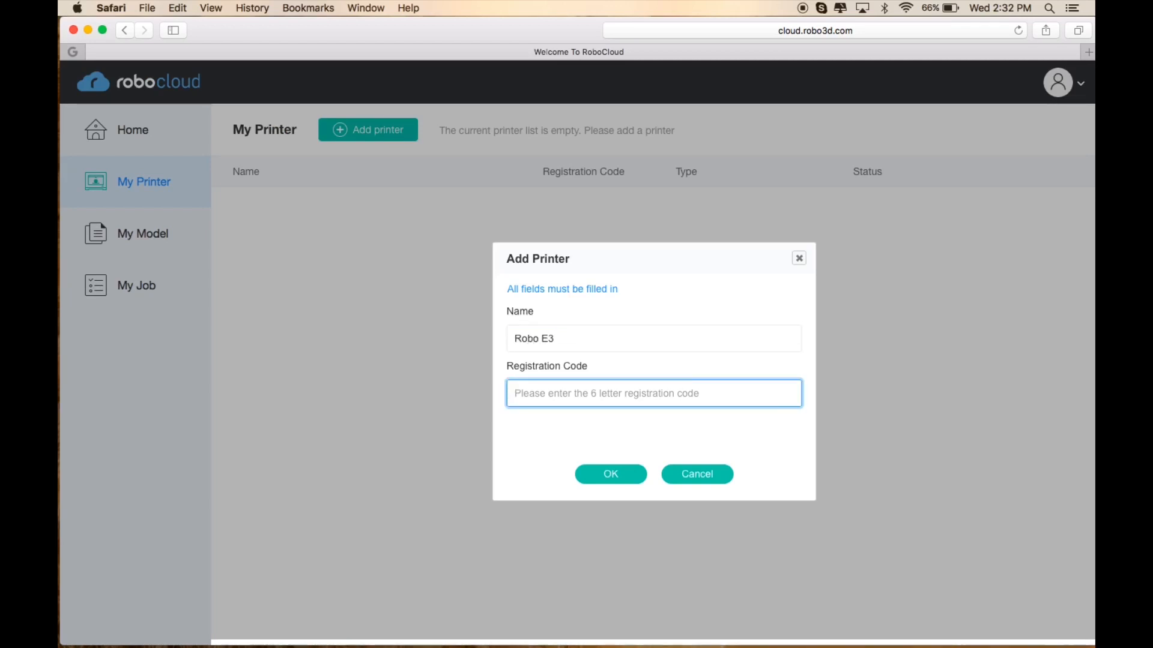
pyautogui.write('EL')
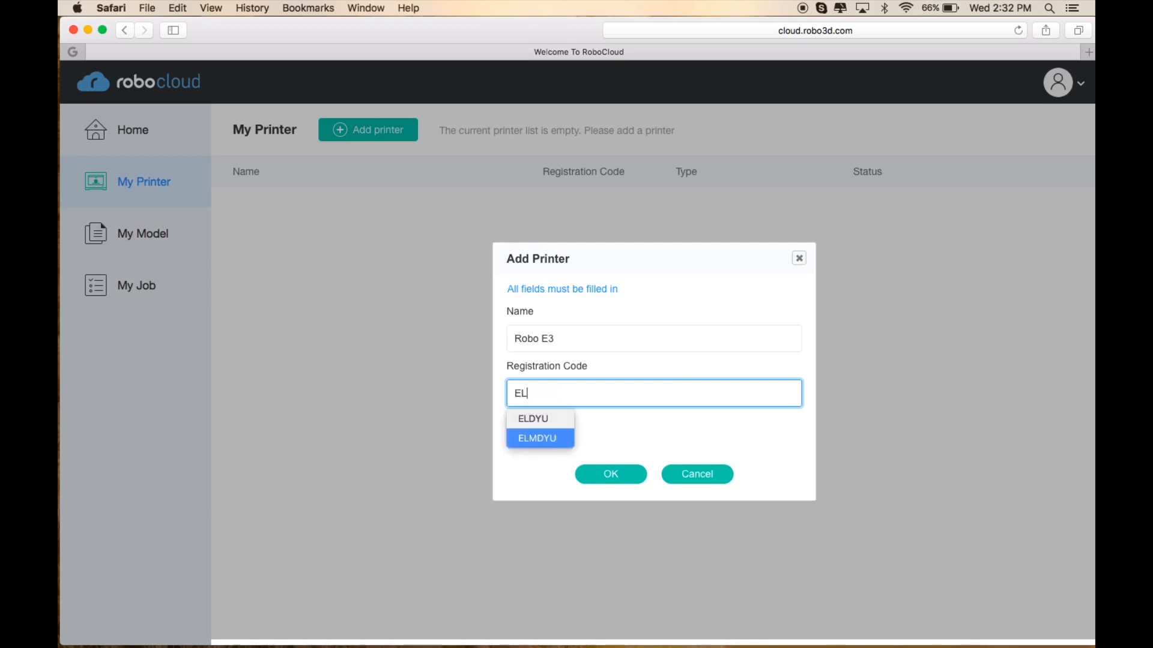
pyautogui.click(540, 439)
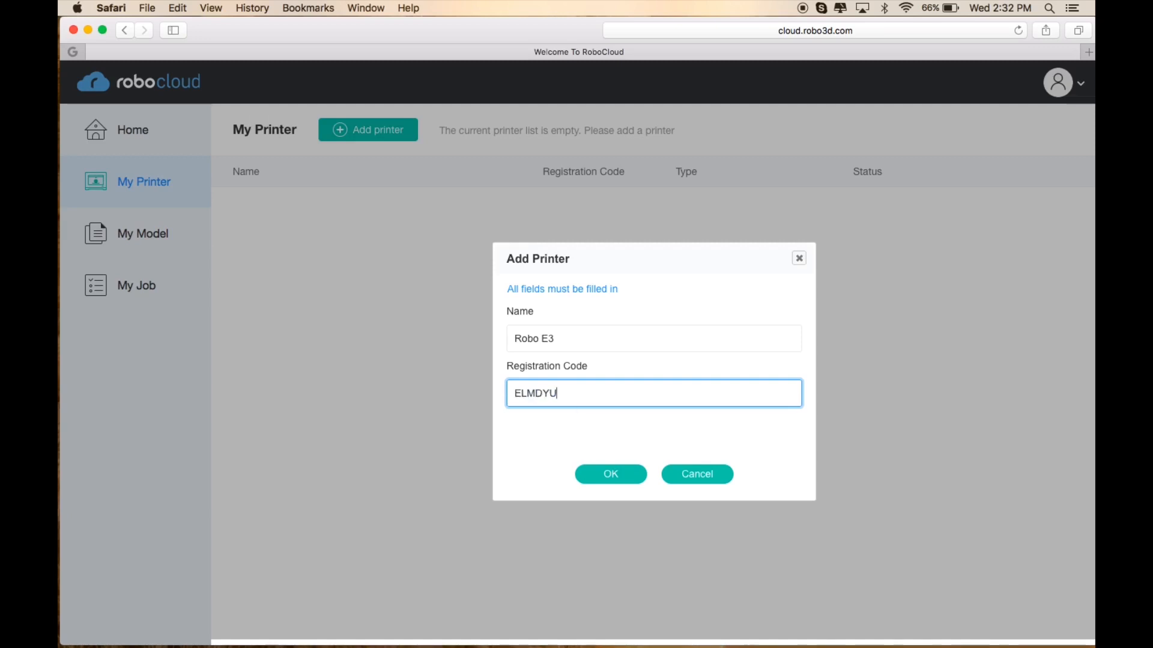
pyautogui.click(610, 474)
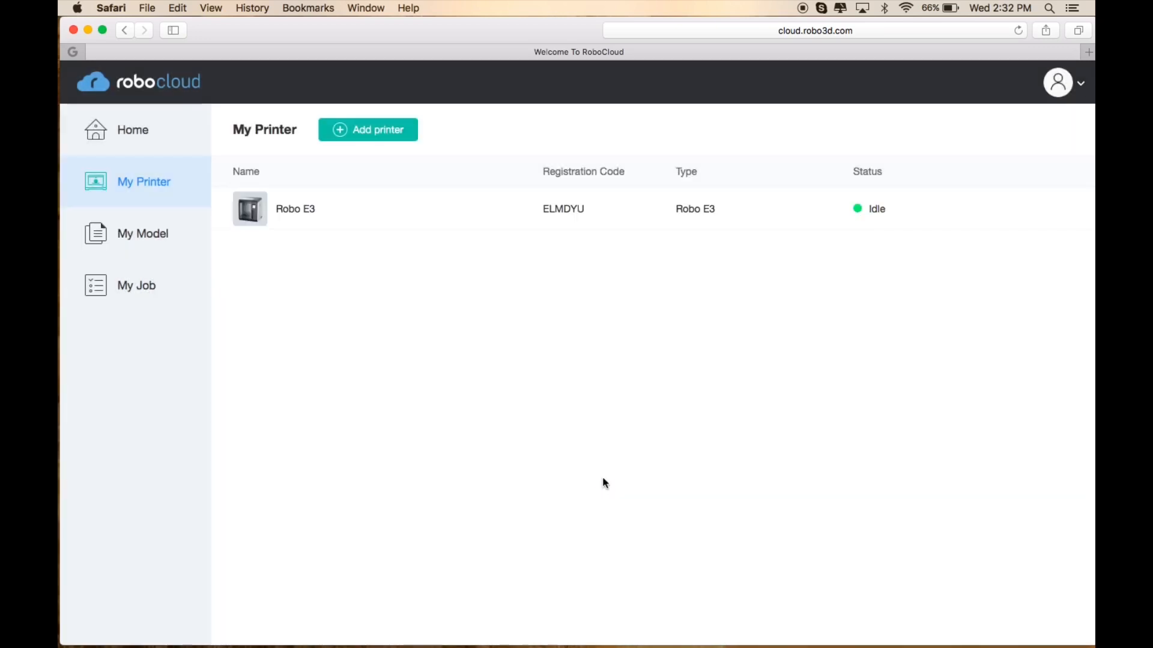
pyautogui.moveTo(255, 247)
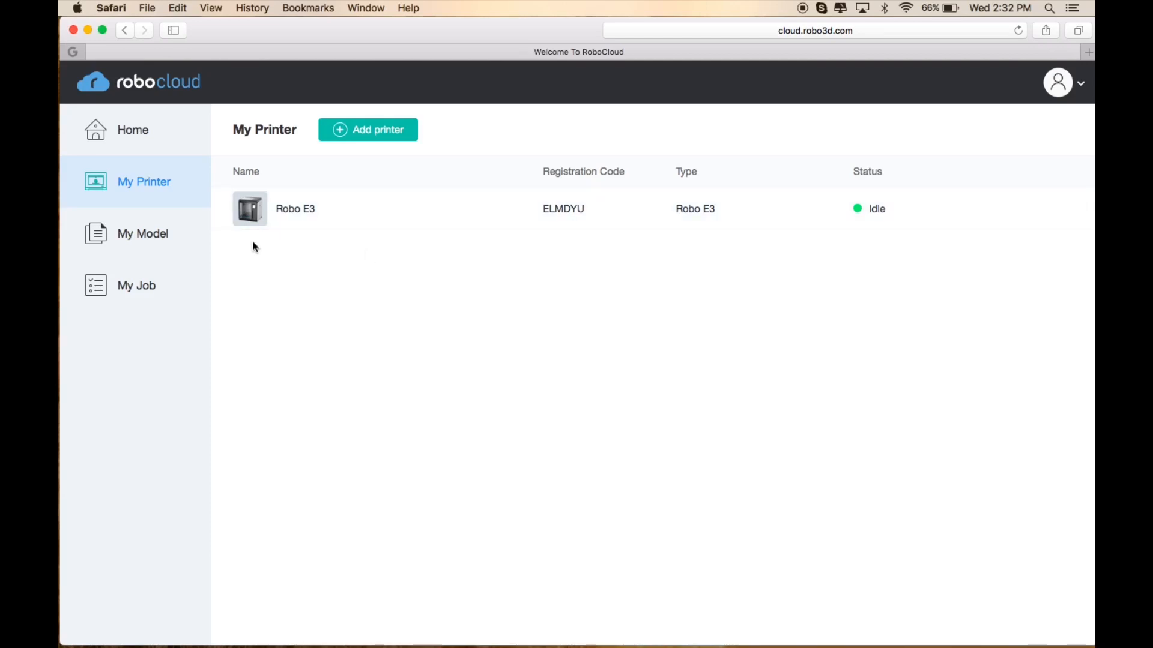
# Step: Upload 25-teeth.stl from the computer into My Model (103 KB)
pyautogui.click(143, 233)
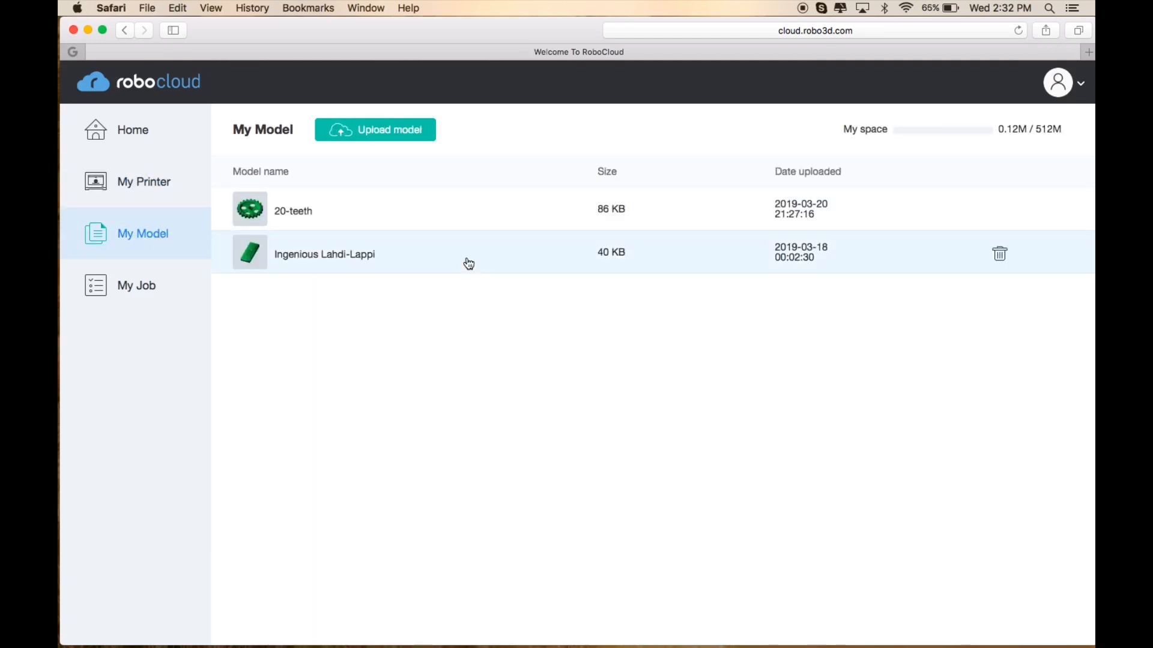
pyautogui.click(375, 129)
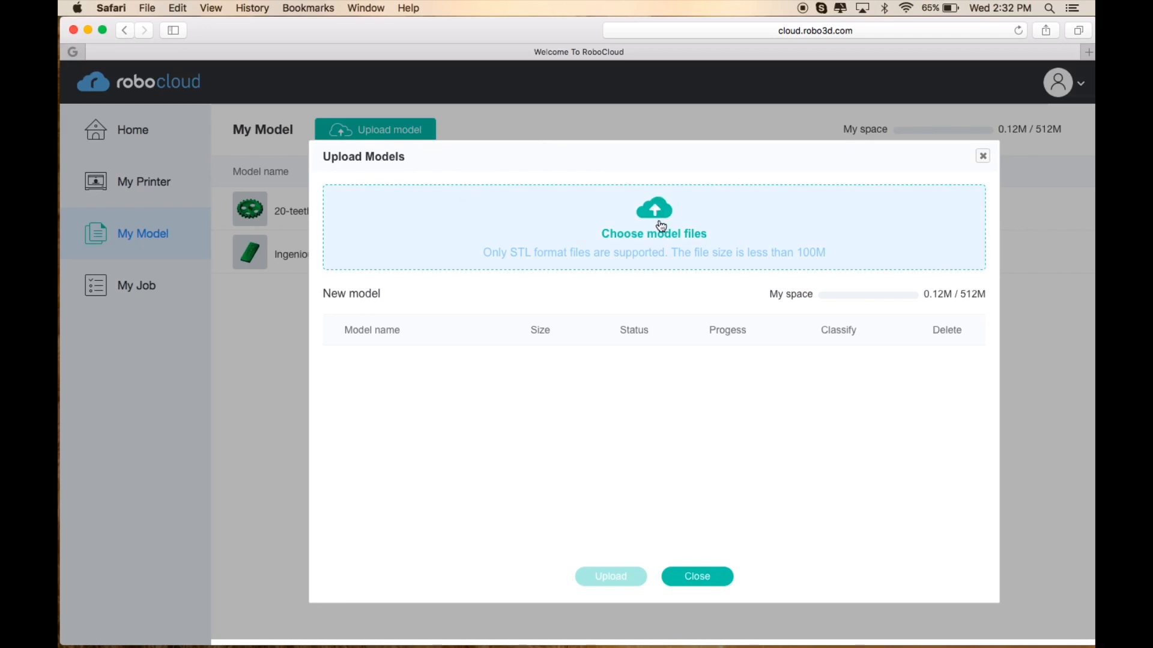
pyautogui.click(654, 215)
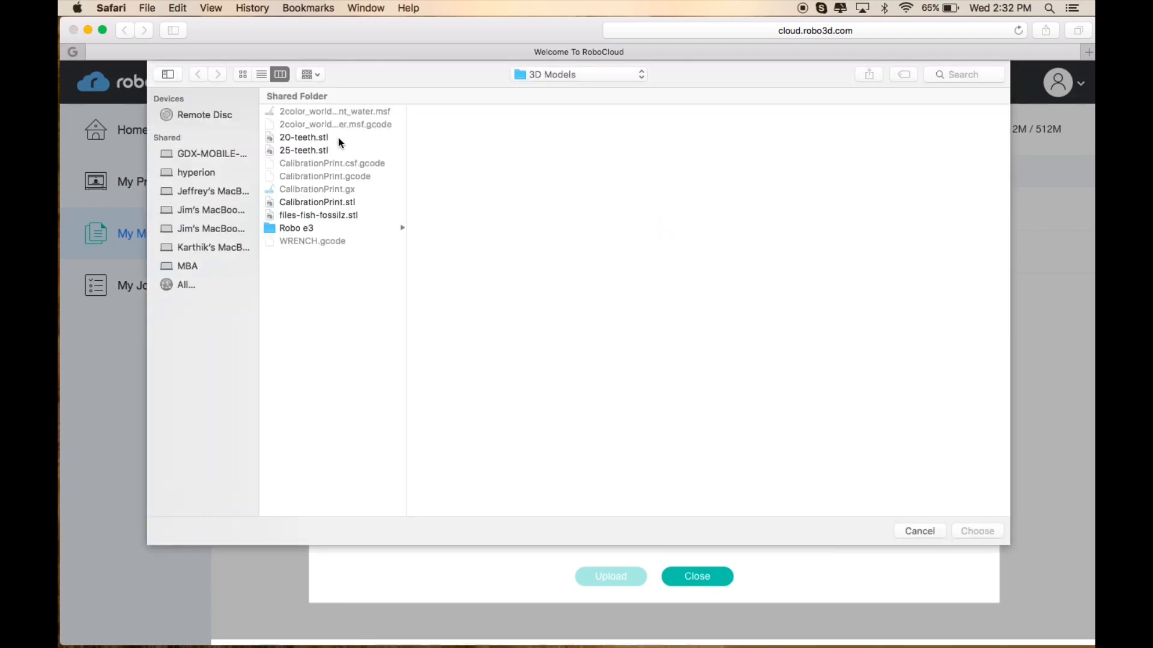
pyautogui.click(304, 150)
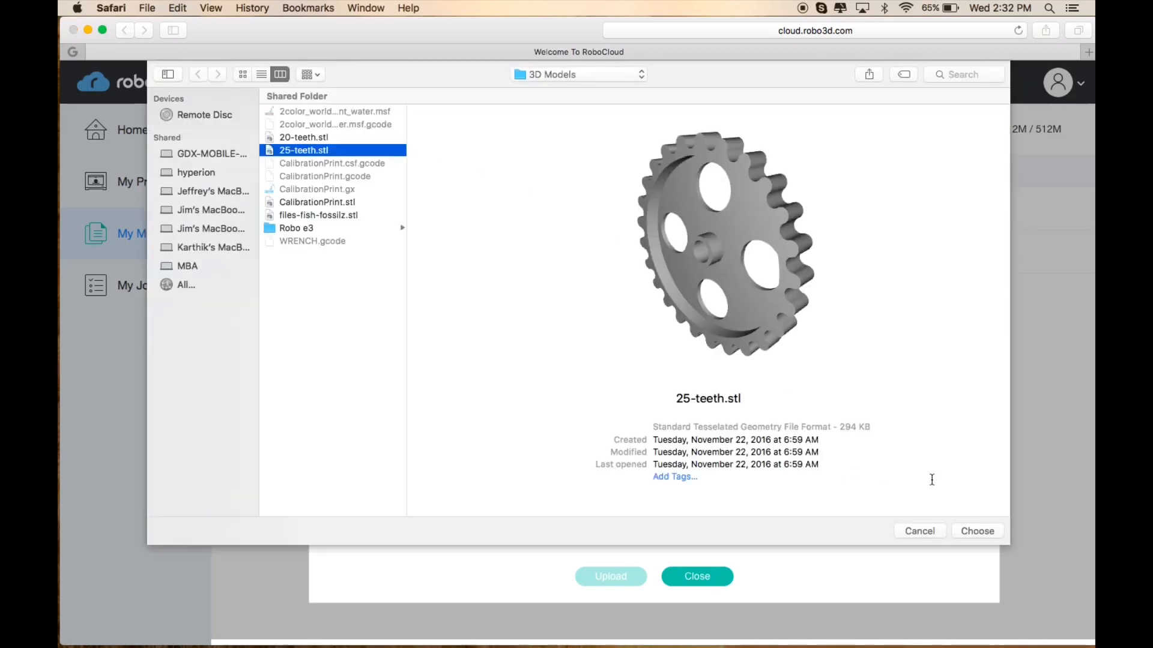
pyautogui.click(978, 531)
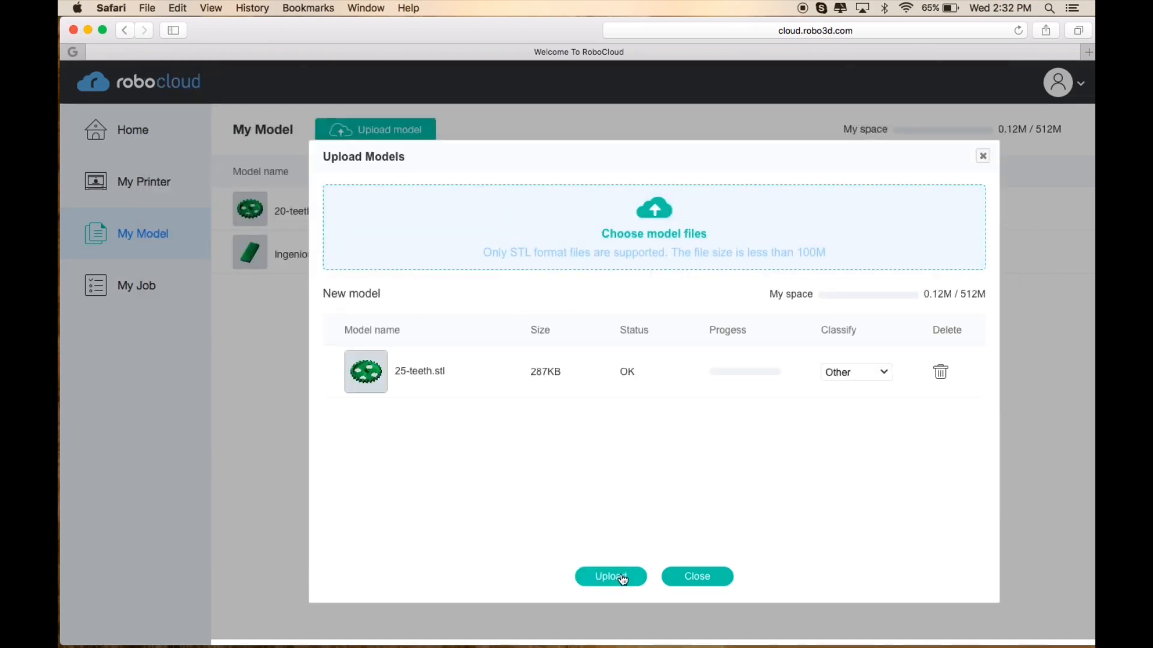
pyautogui.click(610, 576)
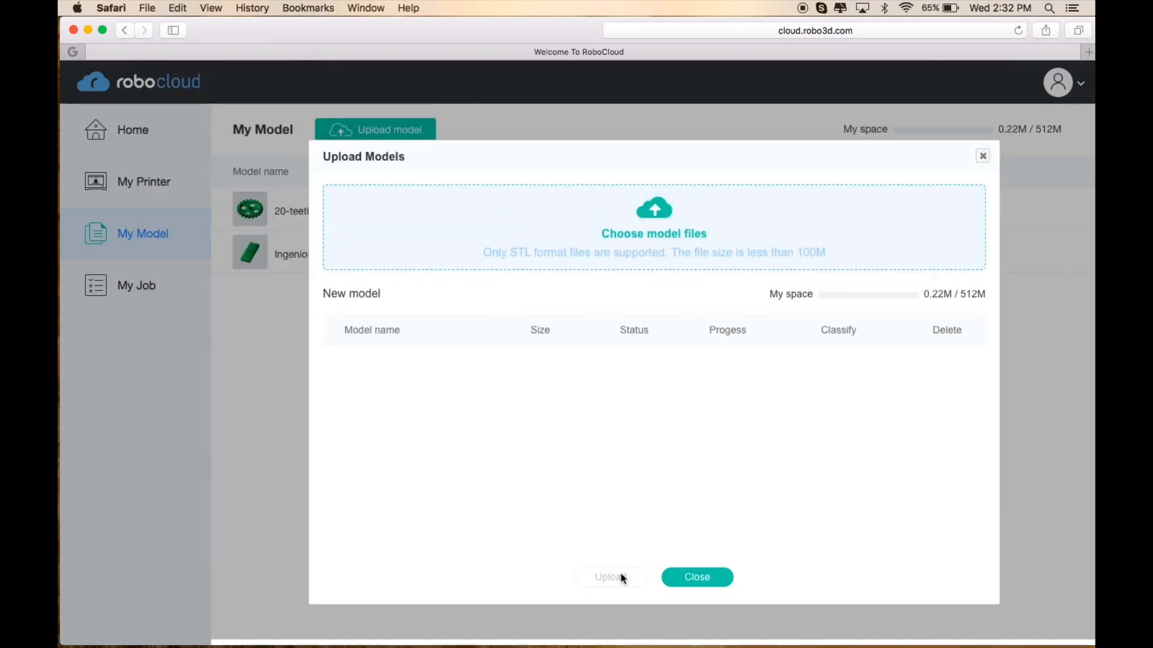
pyautogui.click(697, 576)
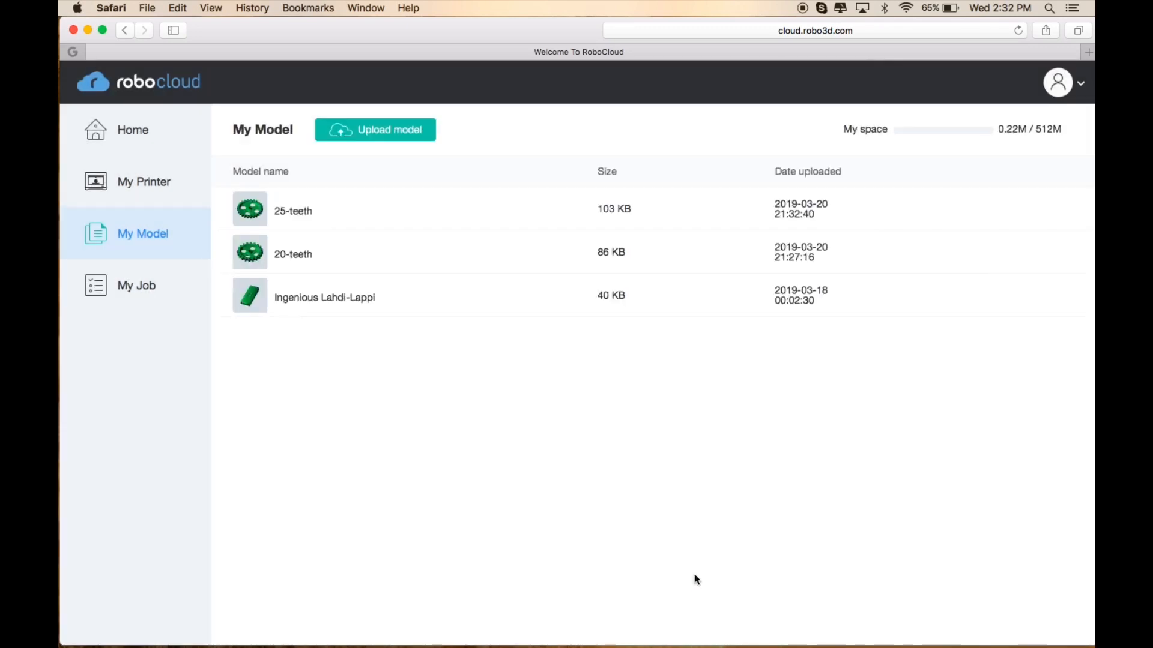
# Step: Open the 25-teeth model and rescale the gear to about 68 mm wide
pyautogui.click(293, 210)
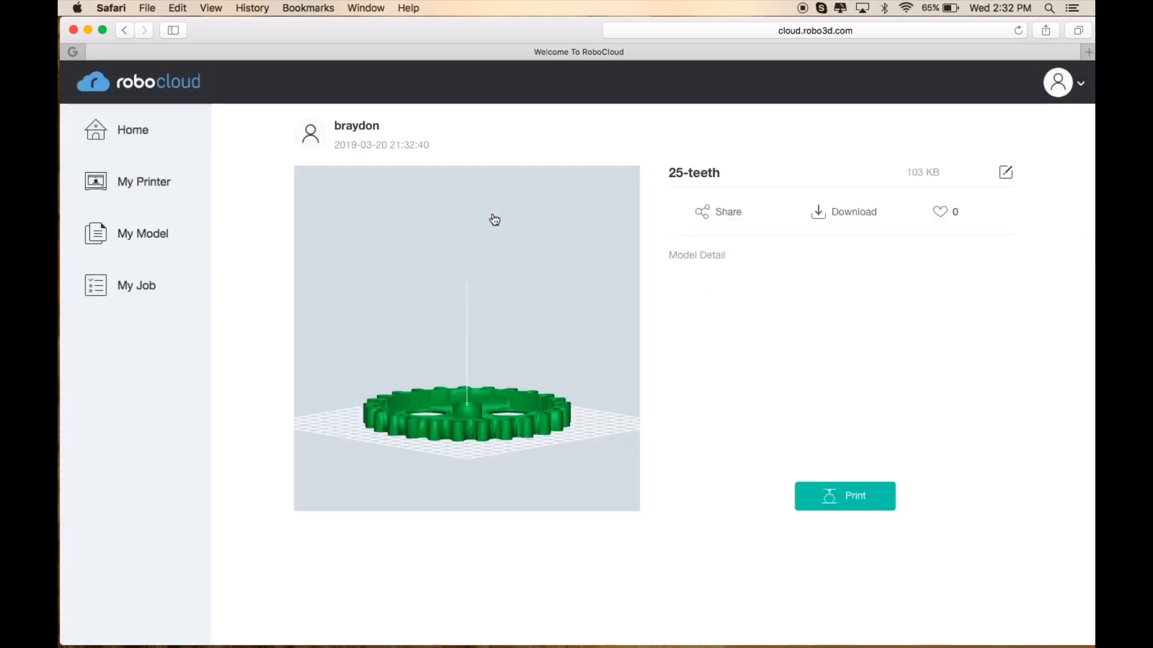
pyautogui.moveTo(870, 503)
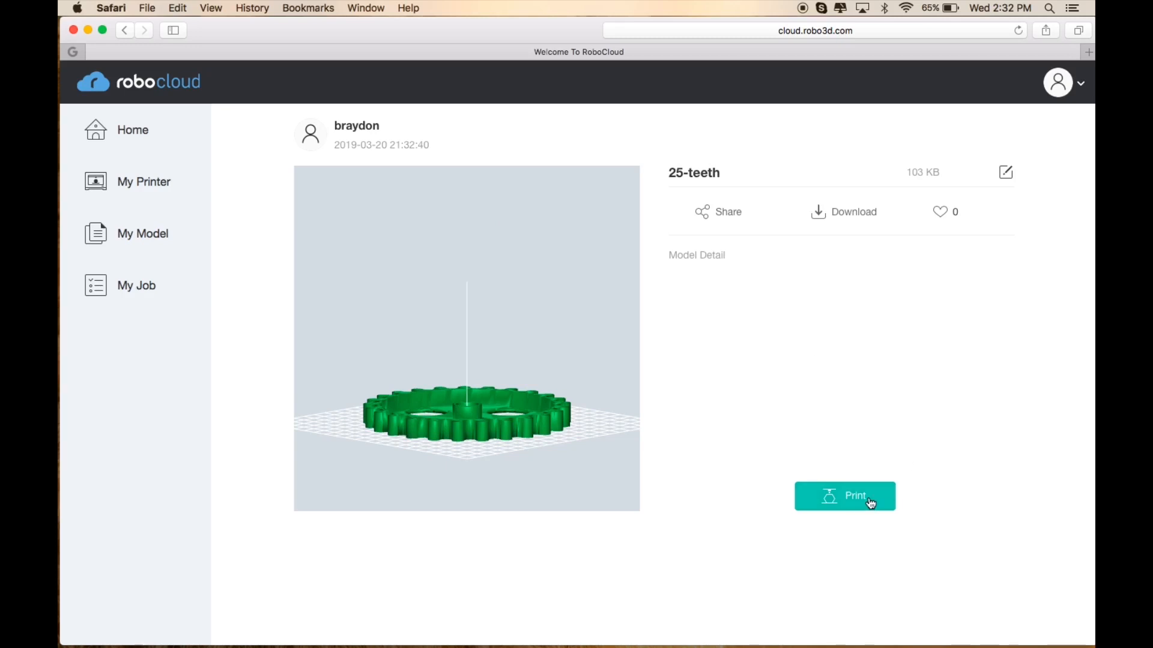
pyautogui.click(845, 496)
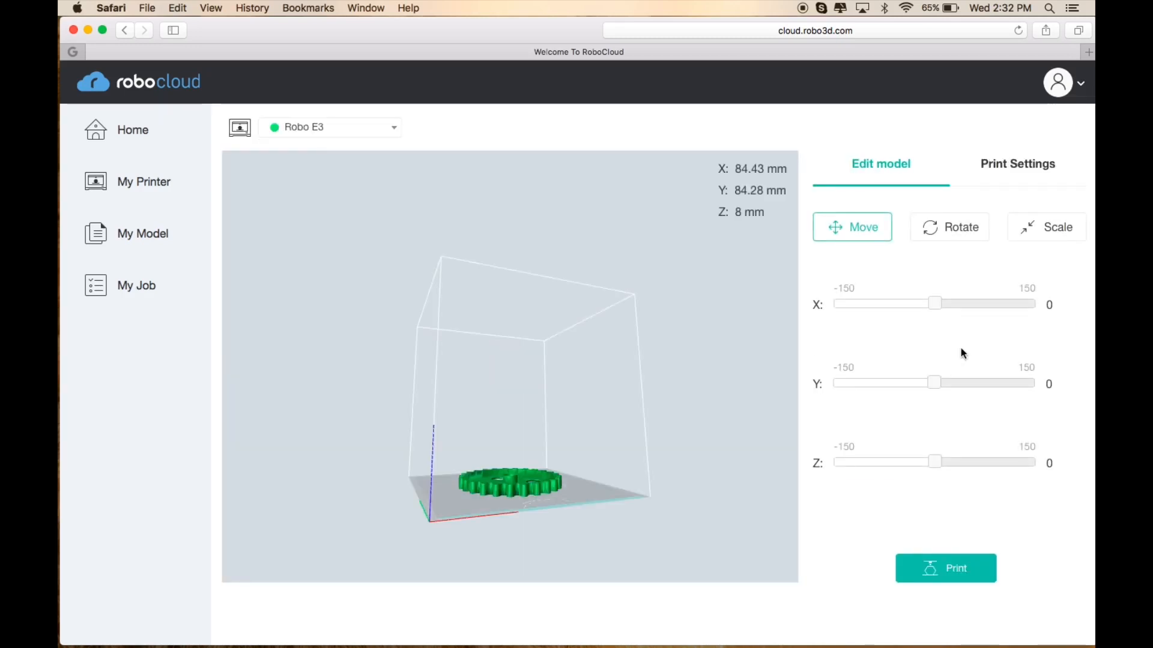
pyautogui.moveTo(612, 440)
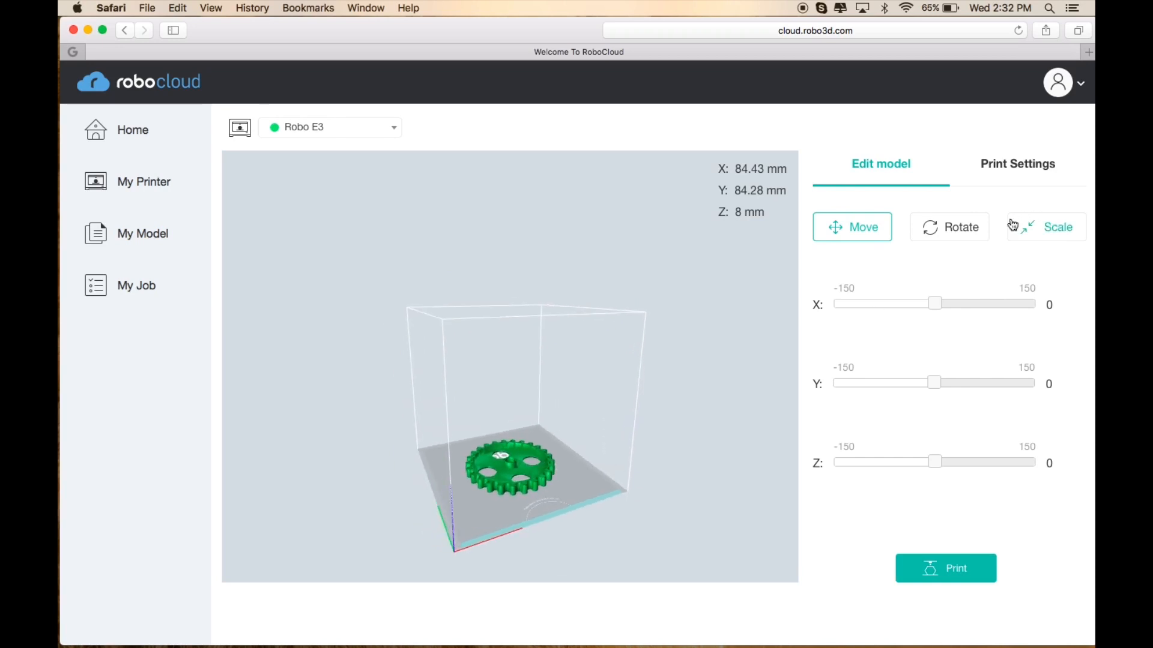
pyautogui.click(1046, 227)
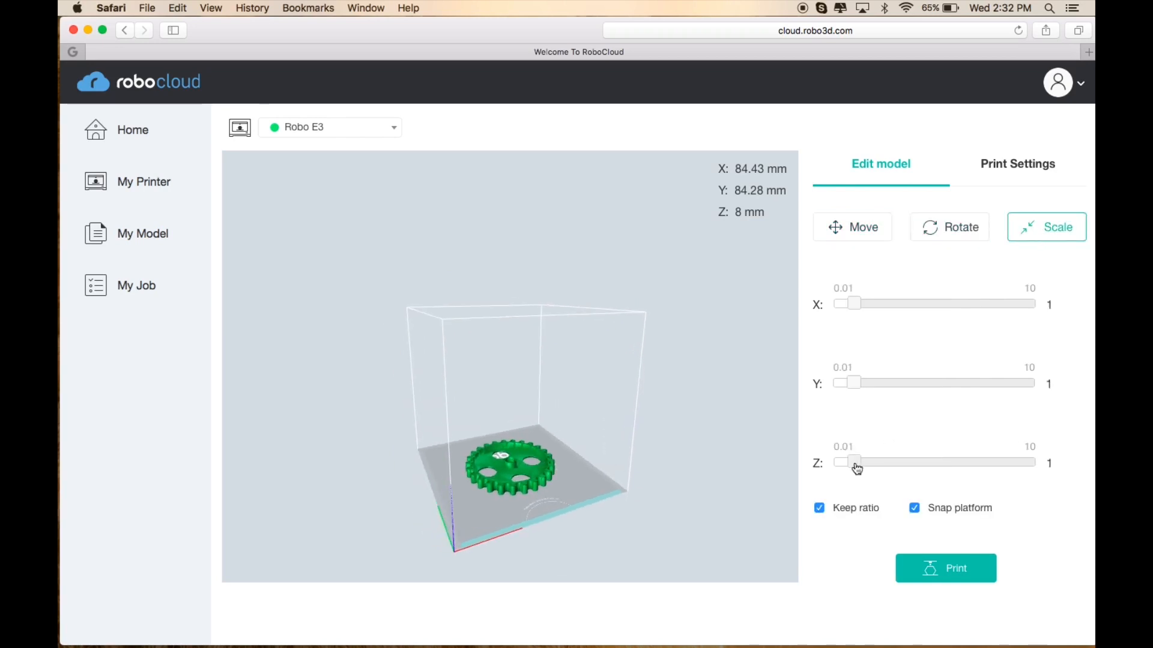
pyautogui.moveTo(854, 462); pyautogui.dragTo(860, 462)
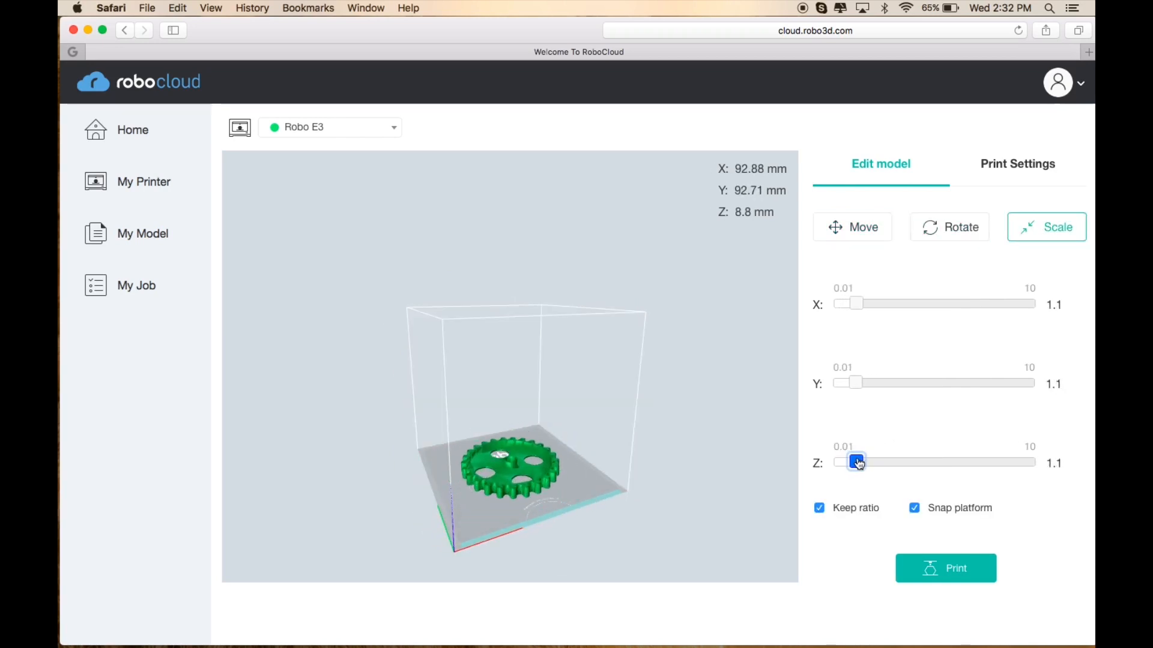
pyautogui.moveTo(857, 461); pyautogui.dragTo(850, 461)
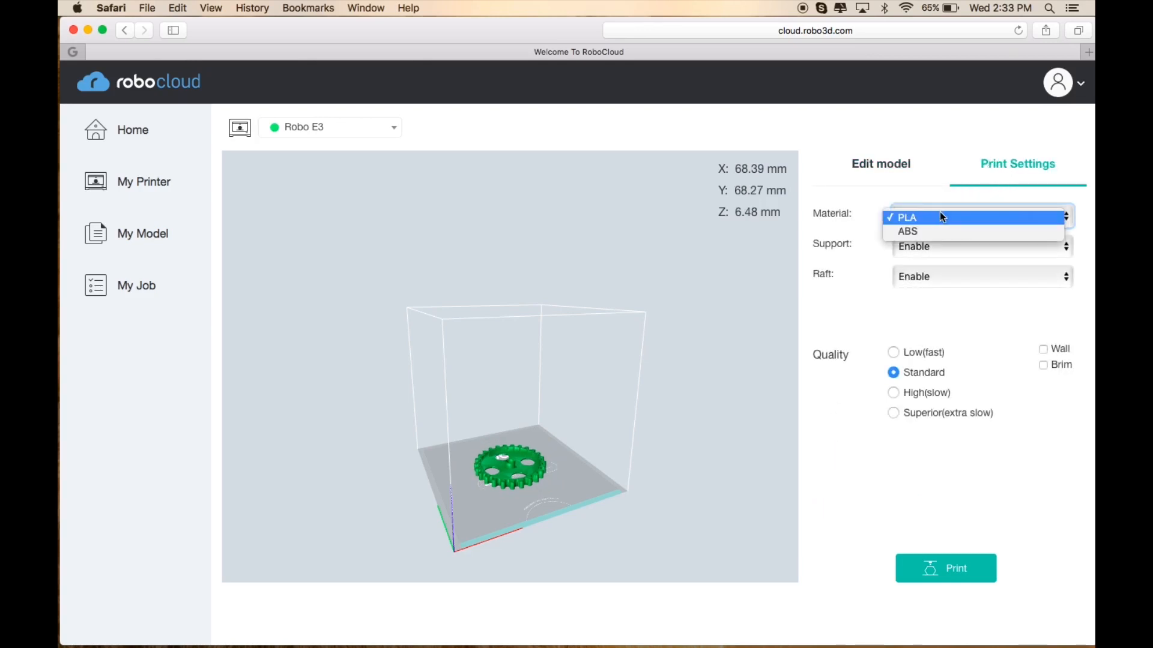
# Step: Print the gear in PLA with Support and Raft on the Robo E3, queuing a 1 h 2 min job
pyautogui.click(906, 217)
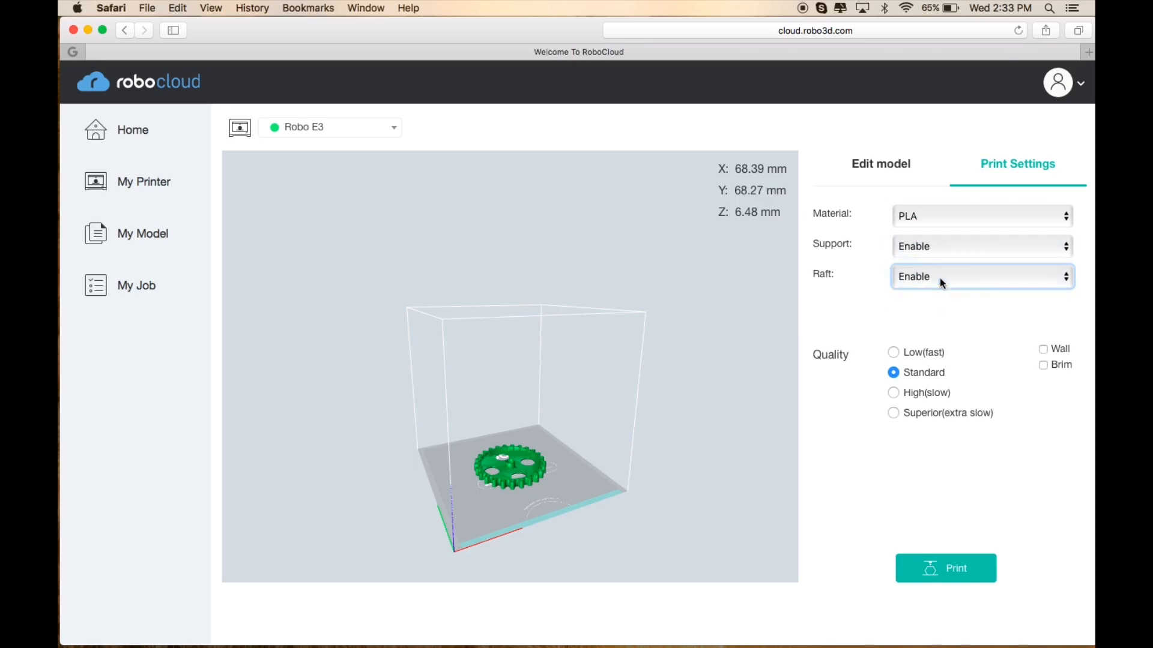
pyautogui.moveTo(924, 411)
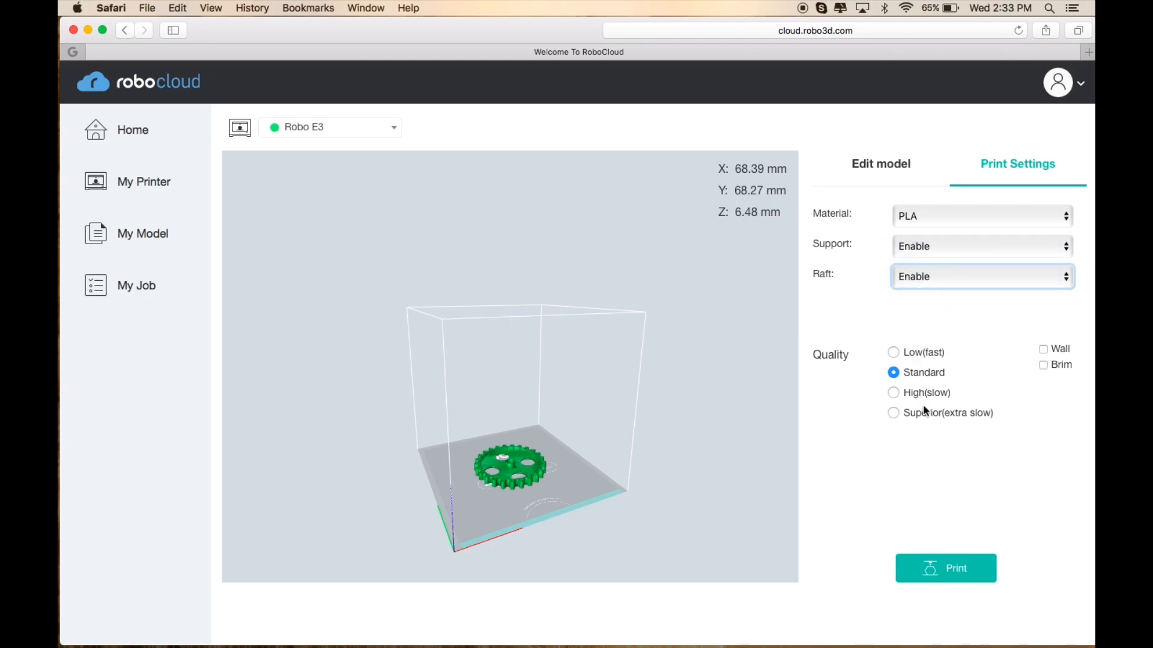
pyautogui.moveTo(358, 142)
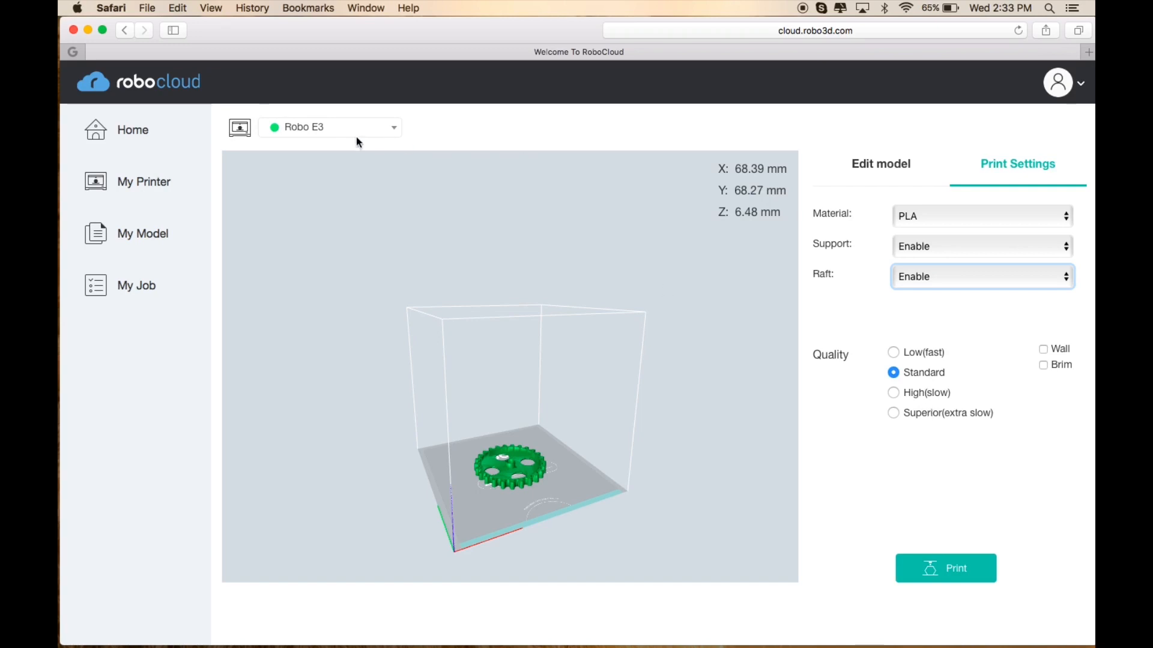
pyautogui.click(329, 127)
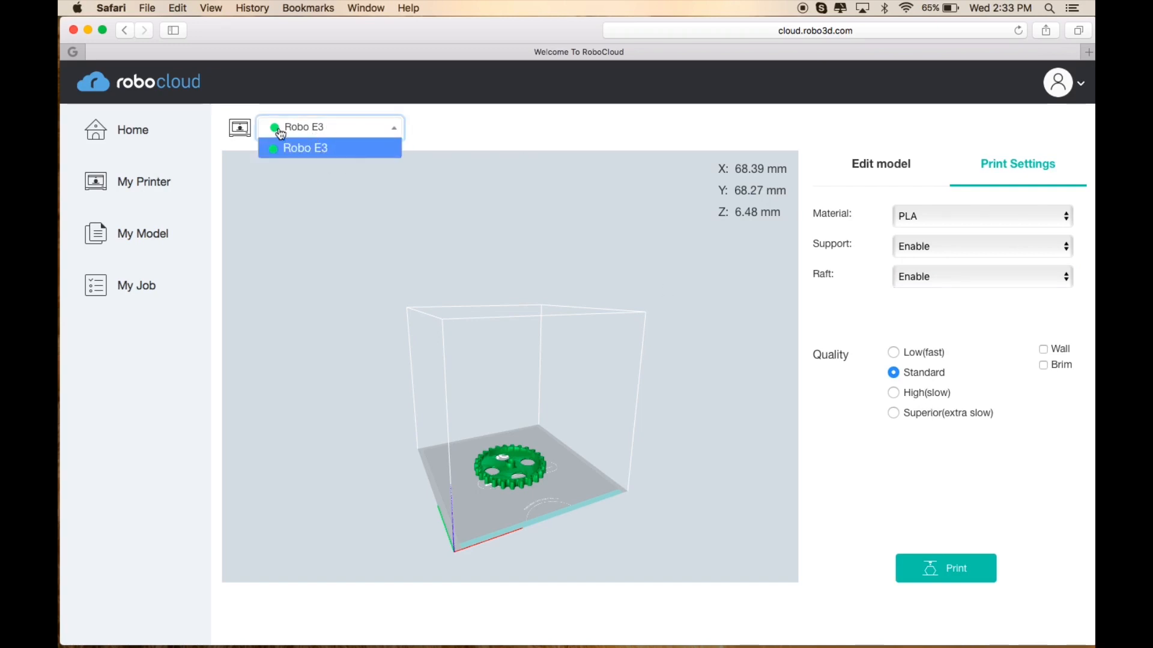
pyautogui.click(329, 149)
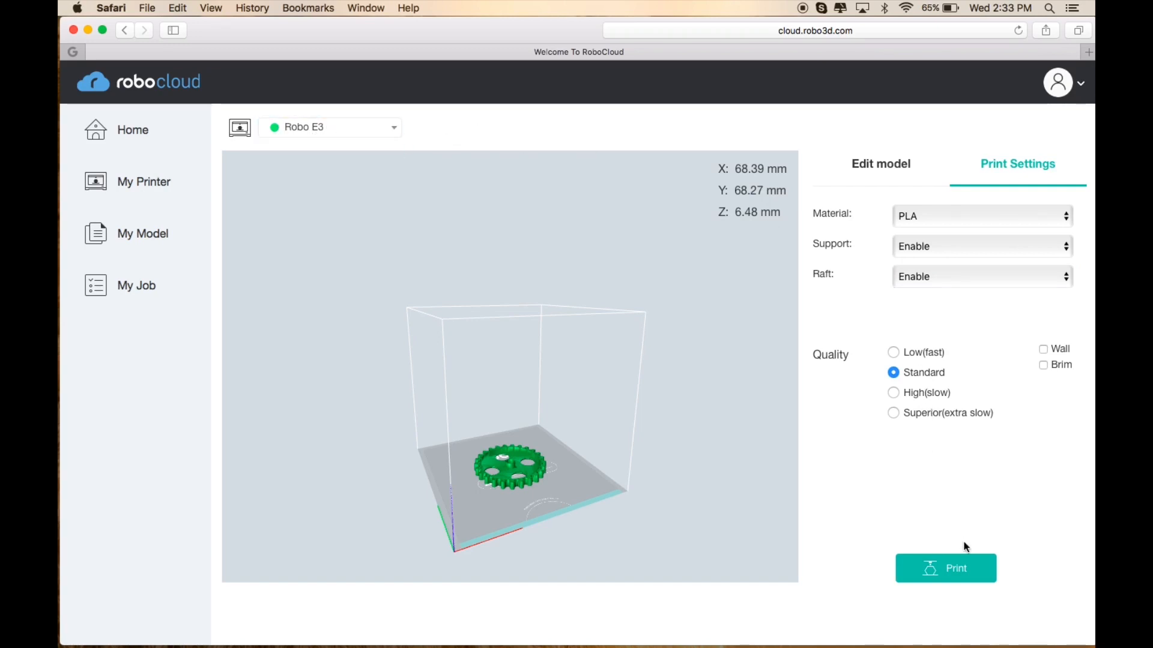
pyautogui.click(946, 569)
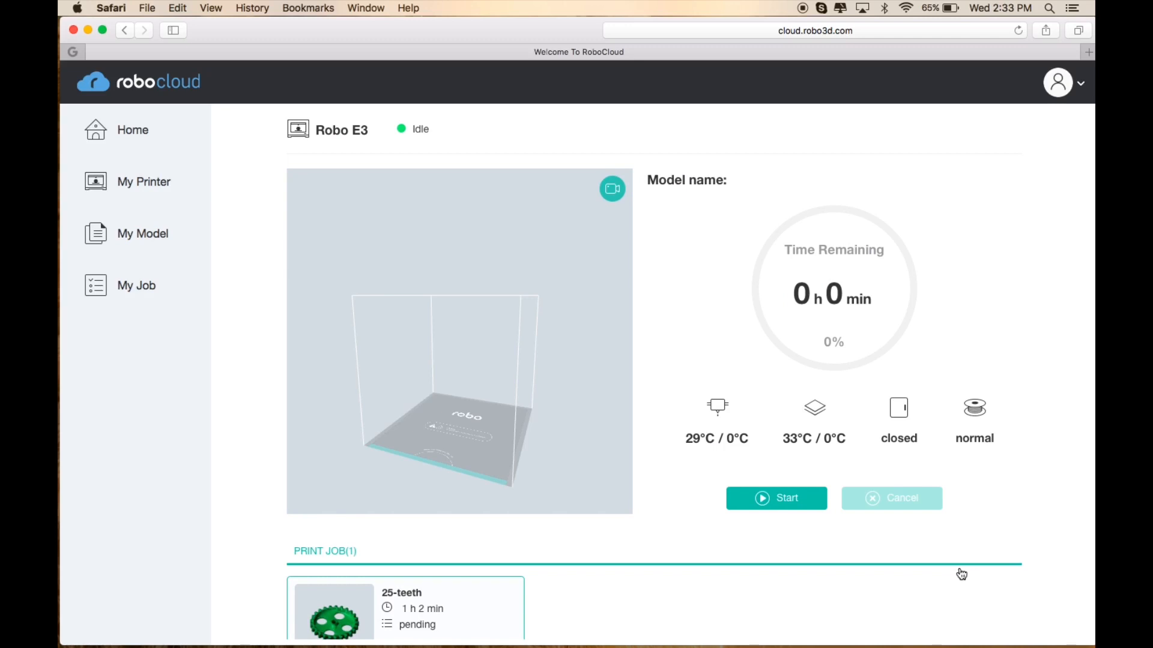
# Step: Start the pending 25-teeth job so the Robo E3 heats toward 195°C and prints
pyautogui.scroll(-3)
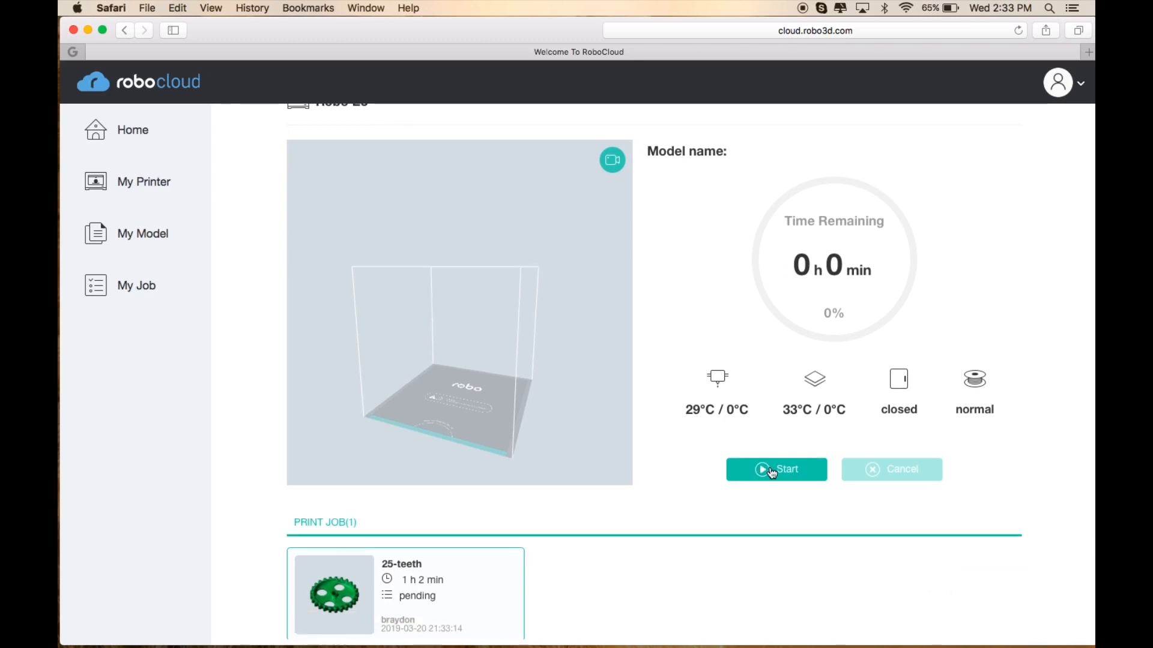
pyautogui.click(776, 470)
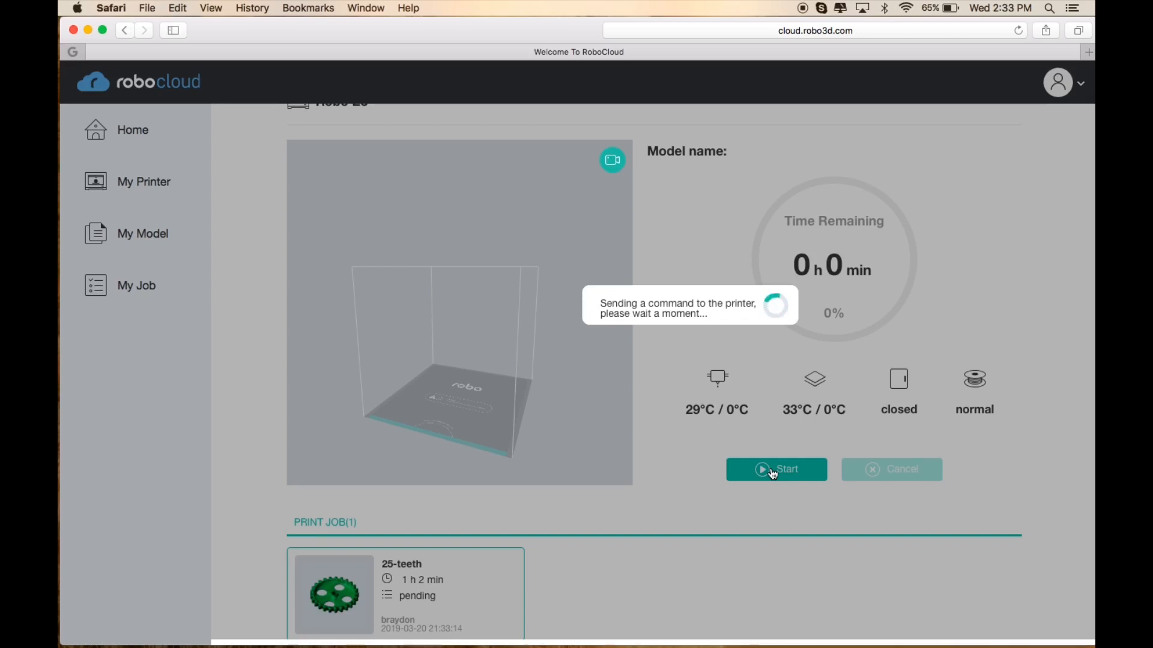
pyautogui.click(776, 469)
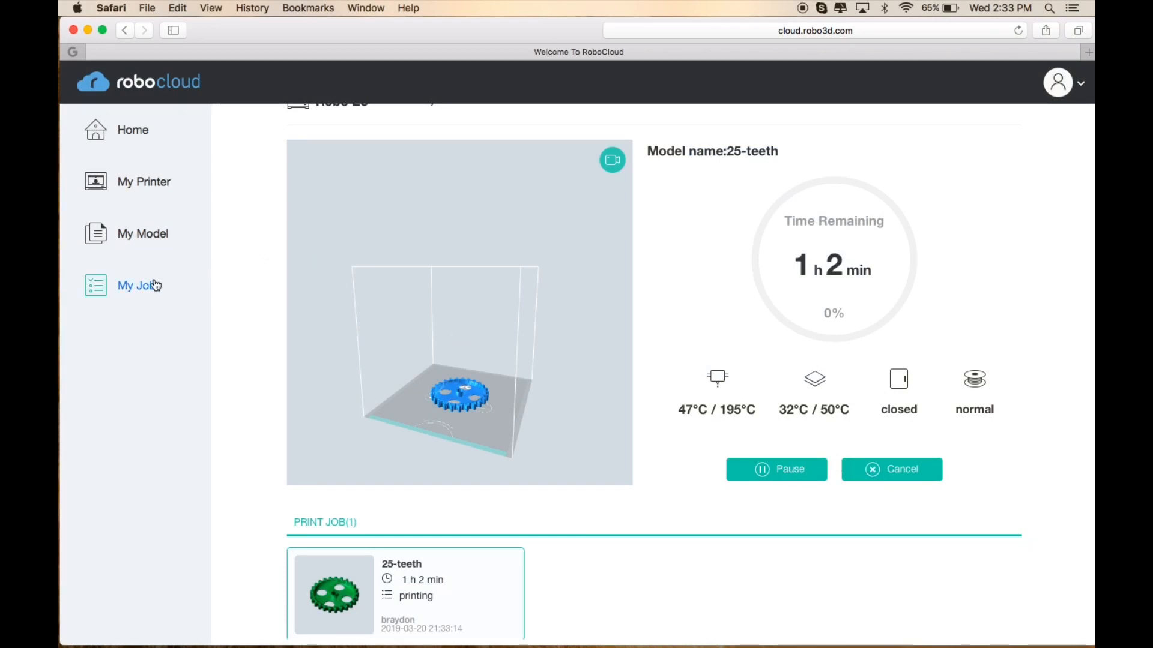
# Step: View My Jobs showing 25-teeth printing on Robo E3, estimated 1.05 hours
pyautogui.click(137, 286)
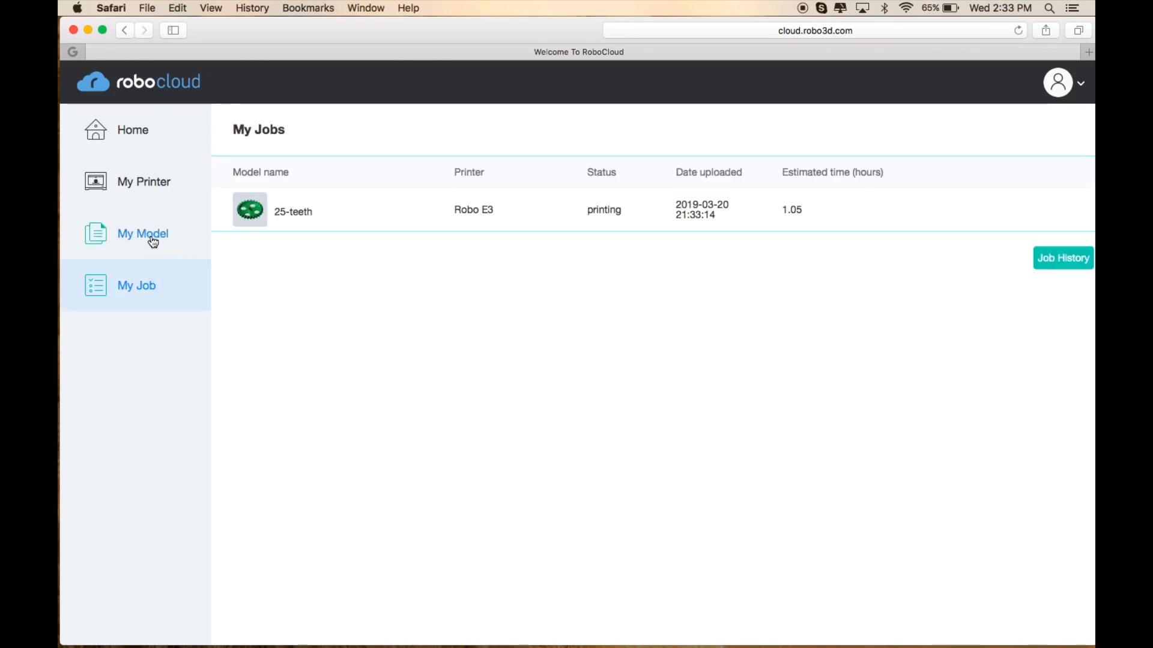
pyautogui.moveTo(682, 274)
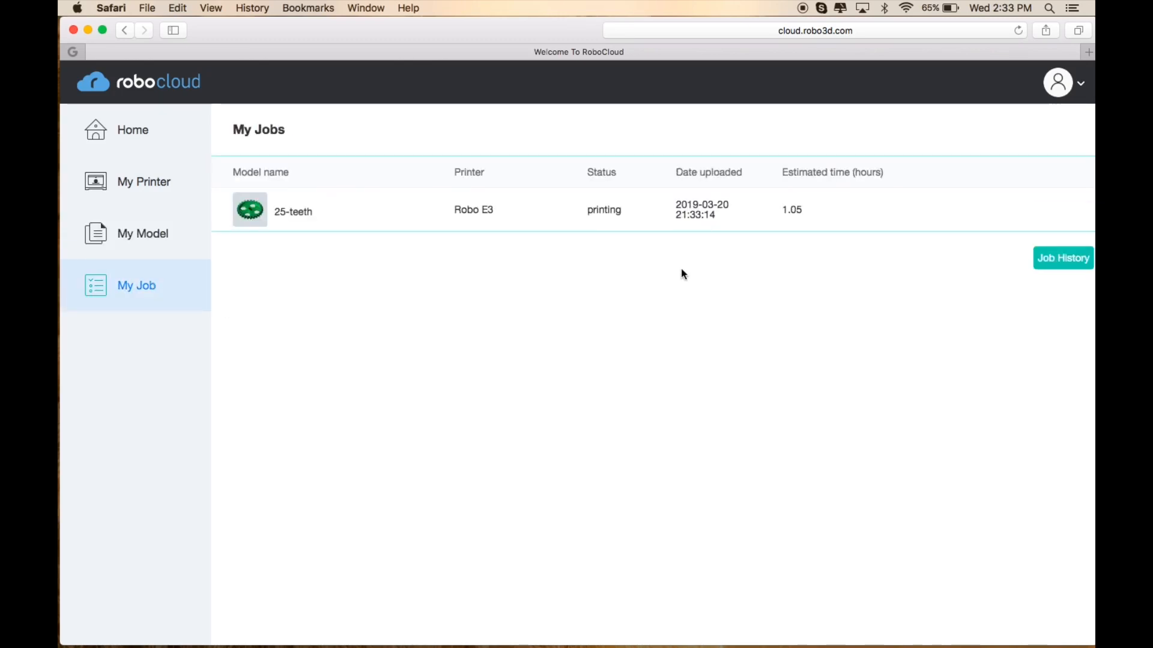
pyautogui.moveTo(430, 220)
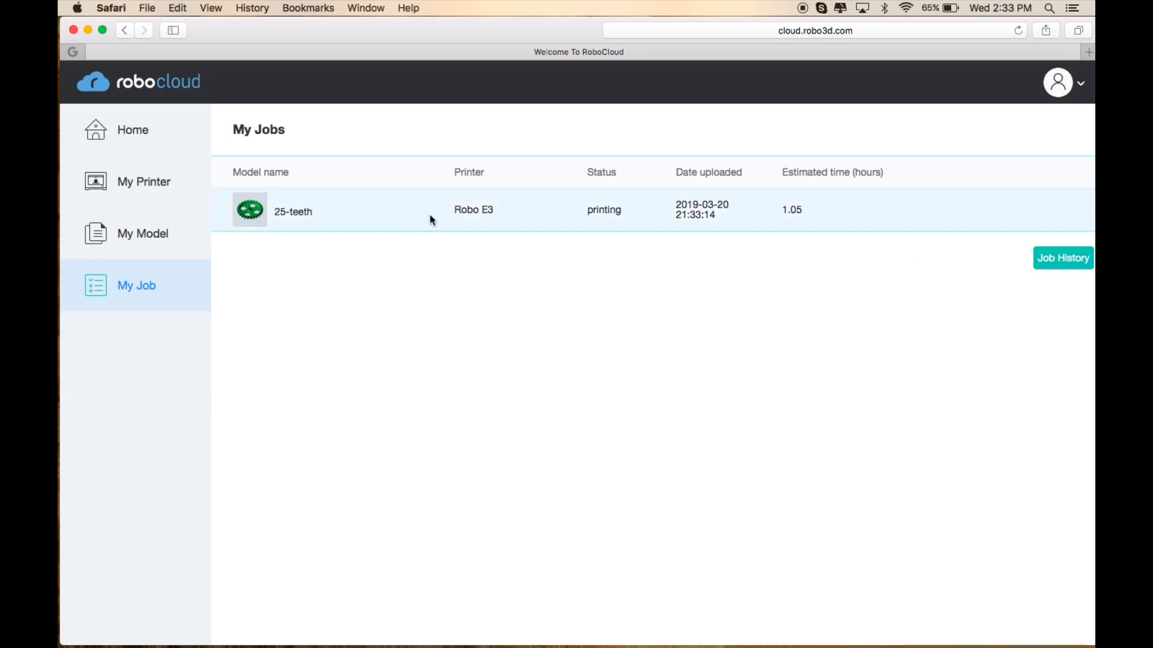